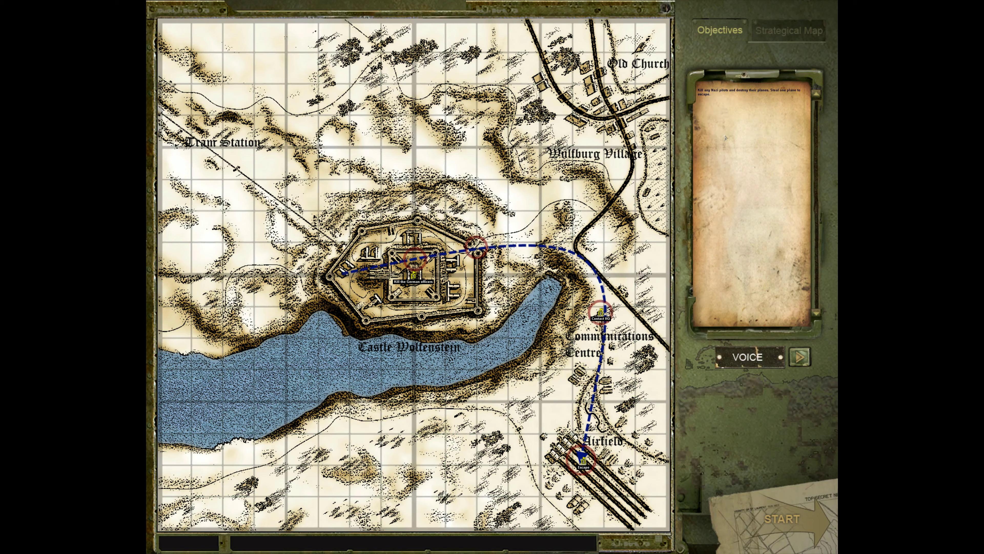
pyautogui.moveTo(486, 175)
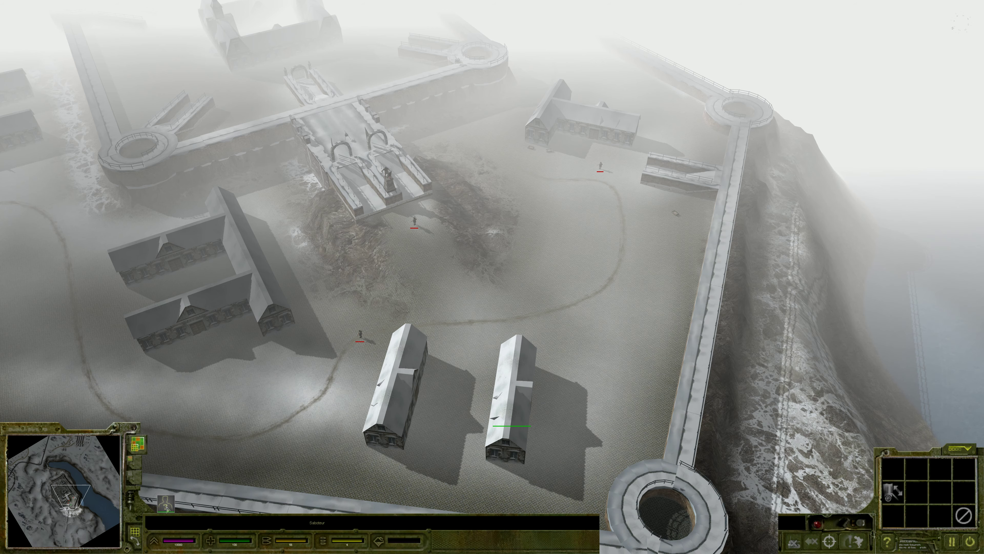
# - Take control of the lone soldier and send him to the southern corner tower
pyautogui.click(461, 425)
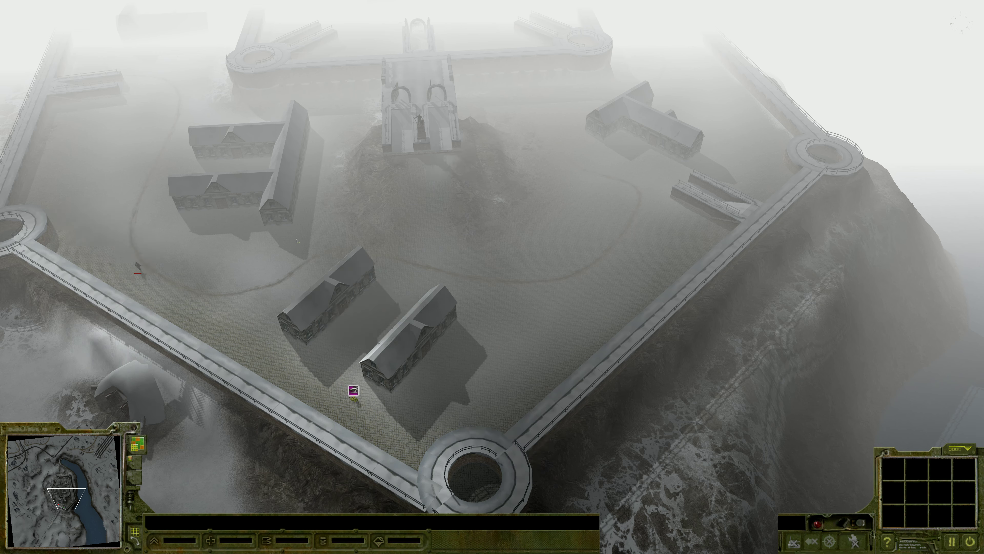
pyautogui.click(353, 392)
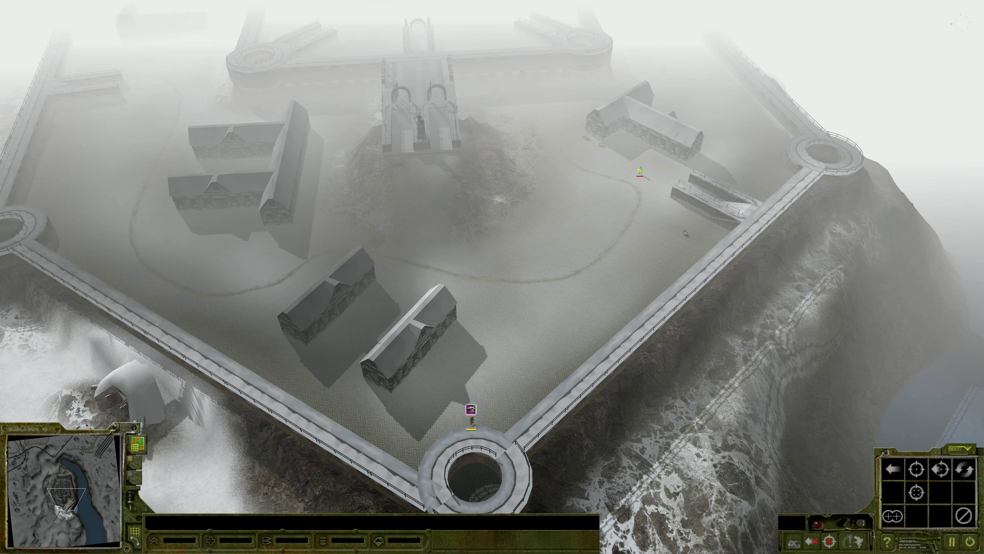
pyautogui.click(470, 409)
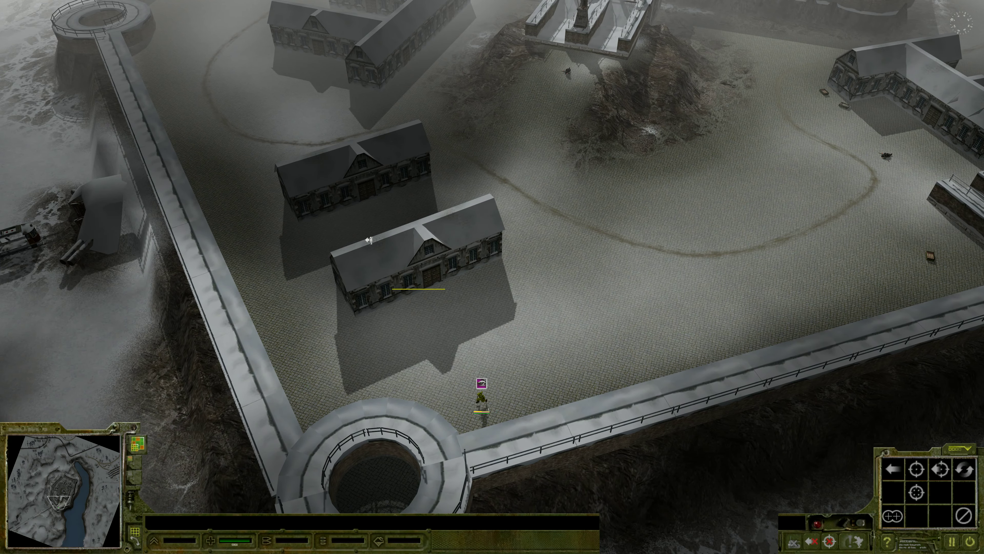
# - Scroll the camera down to the inner cobbled courtyard by the wall ramp
pyautogui.scroll(-3)
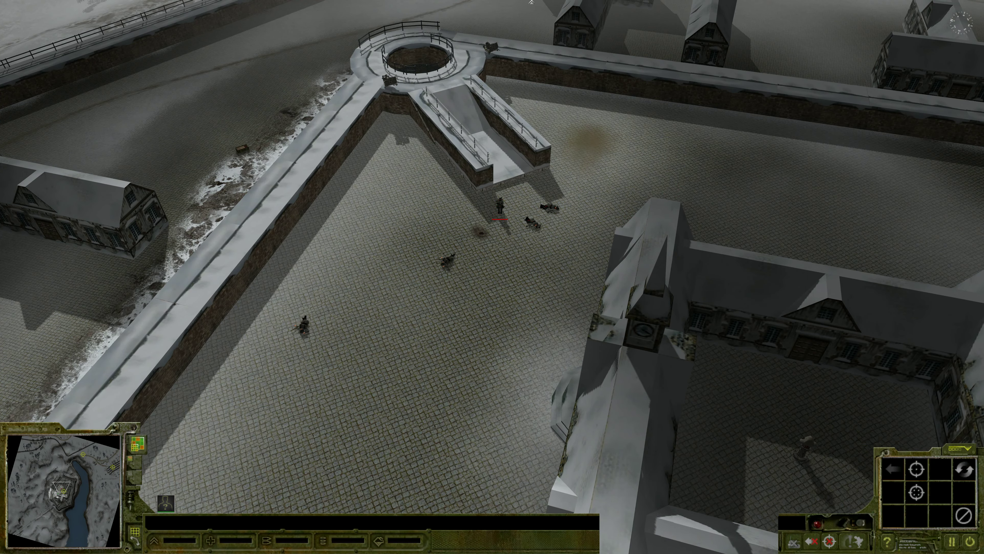
# - Scroll the camera to follow the soldier along the road past the clock-tower manor
pyautogui.scroll(-3)
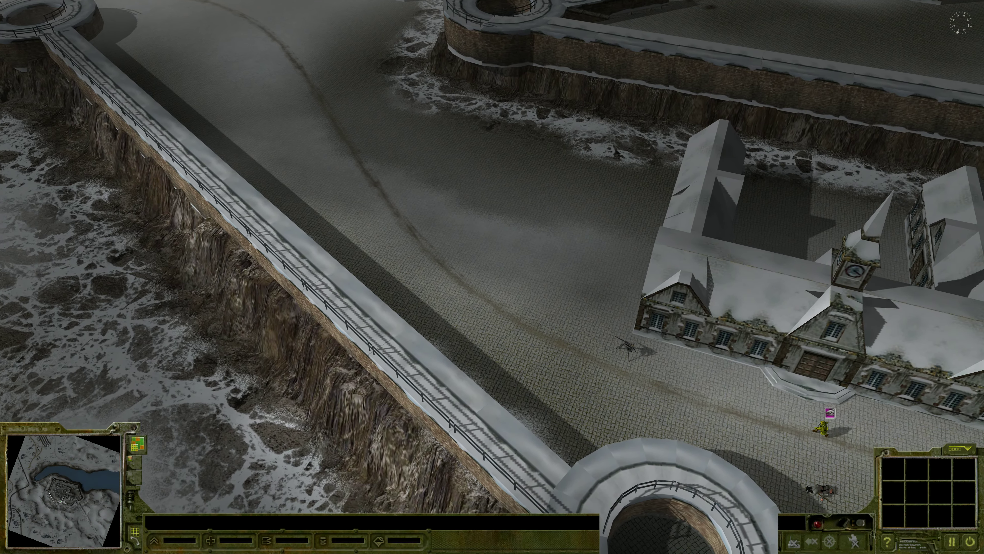
pyautogui.scroll(-3)
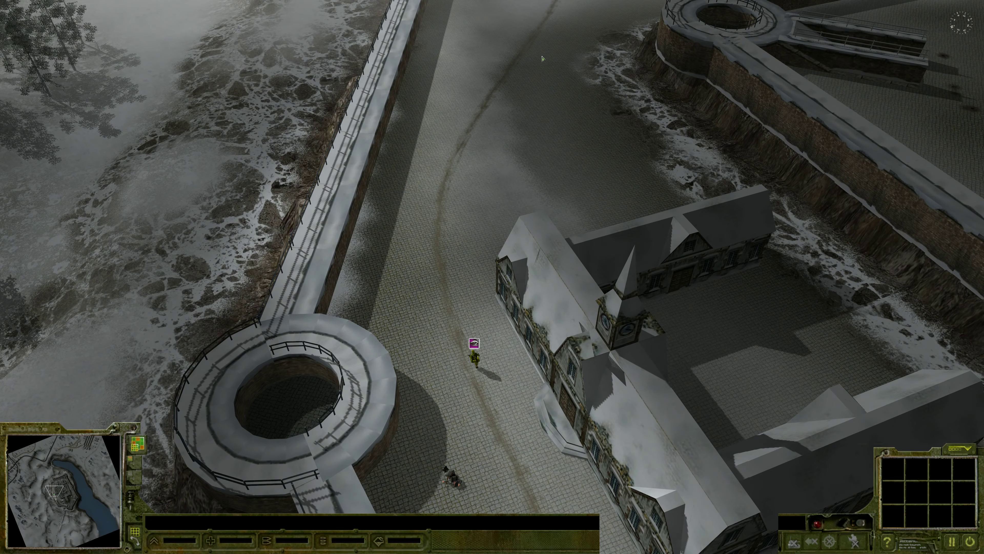